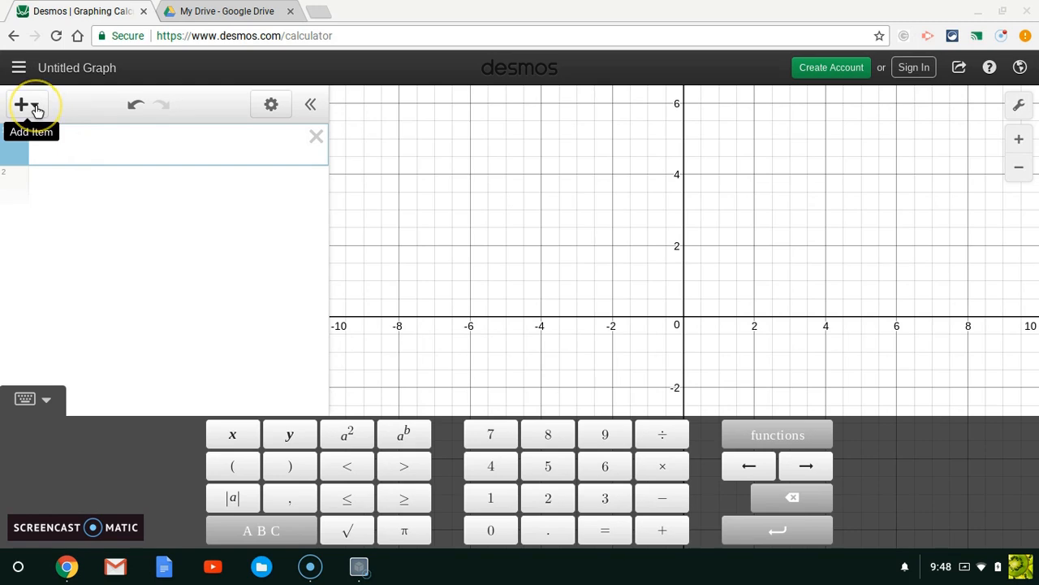
- Add an empty x1/y1 table as the first item in the expression list
click(27, 104)
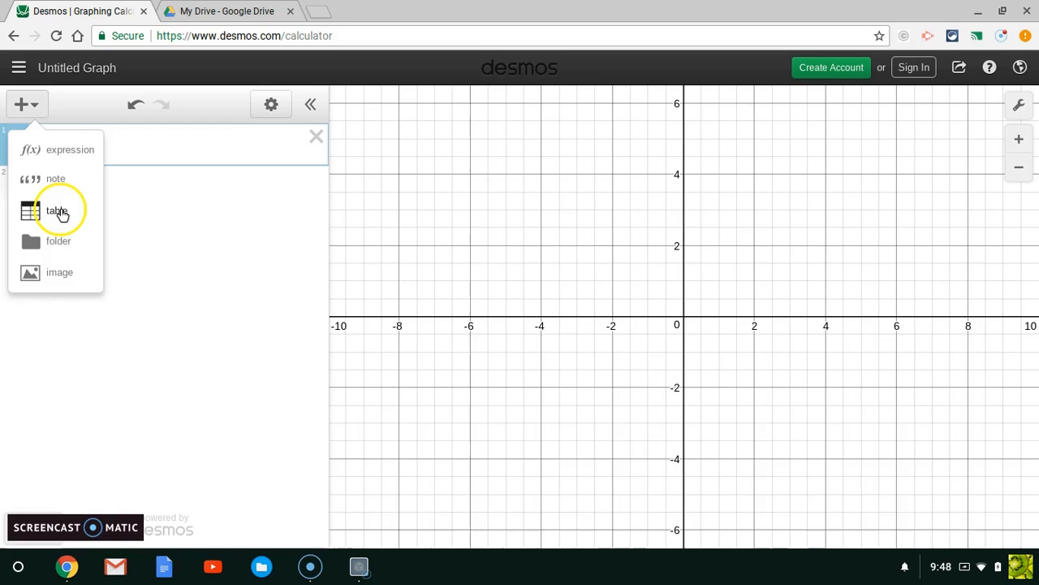
click(56, 210)
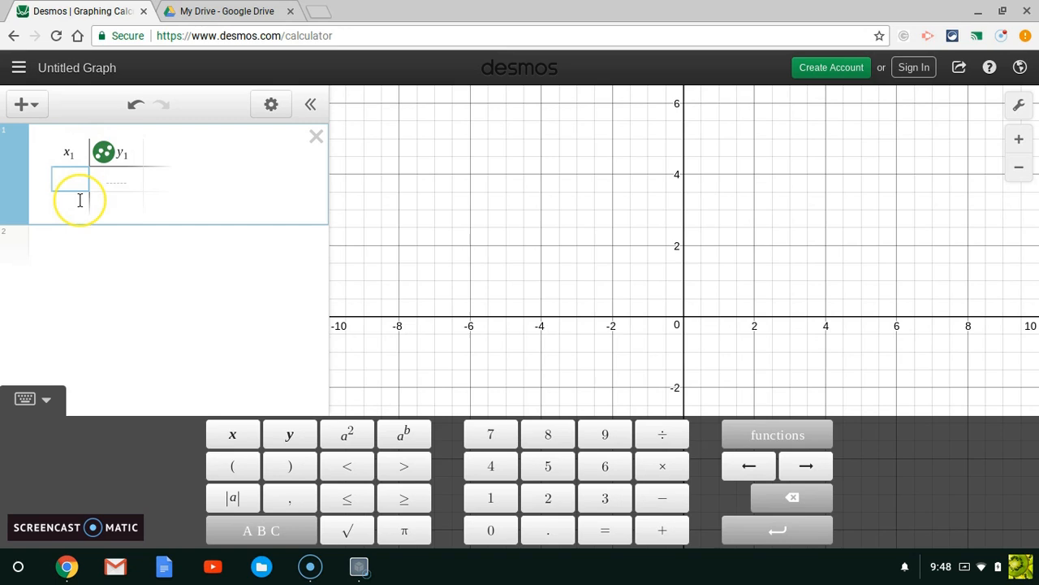
mouse_move(213, 185)
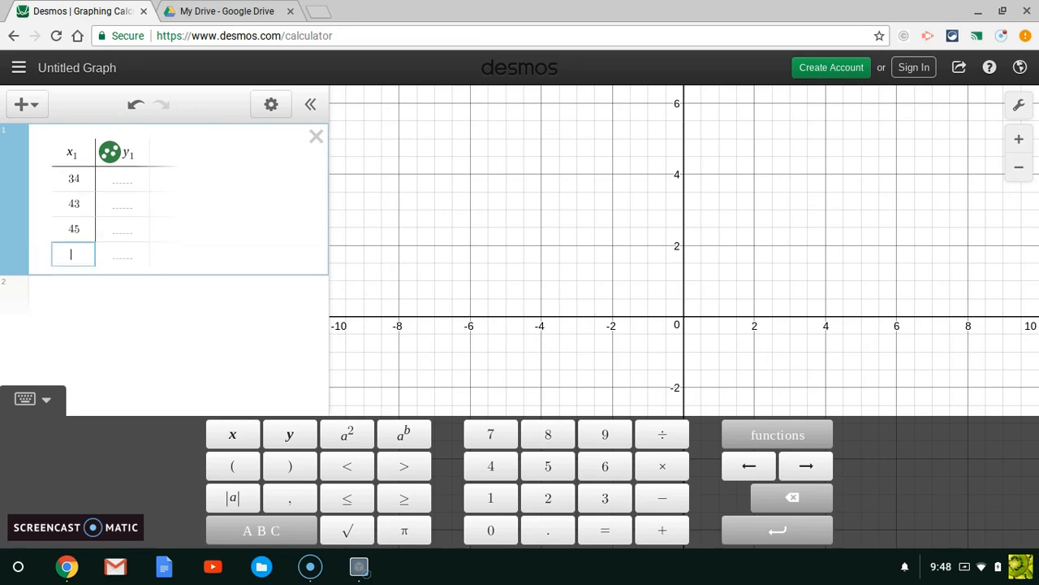
- Fill the x1 column with 34, 43, 45, 44, 37, 23, 26, 35, 35, 46 and start a blank row below
text(44)
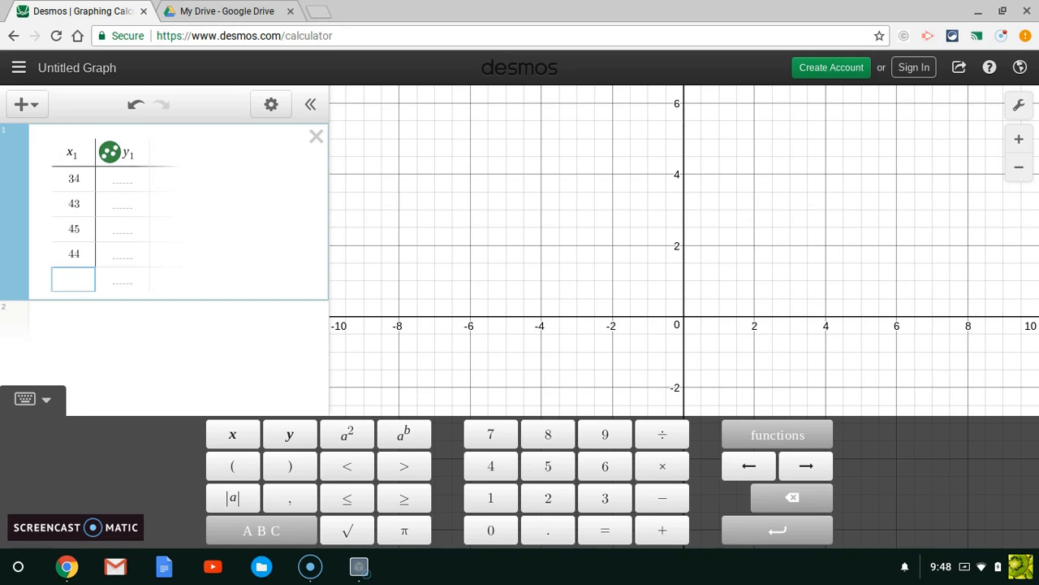
text(23)
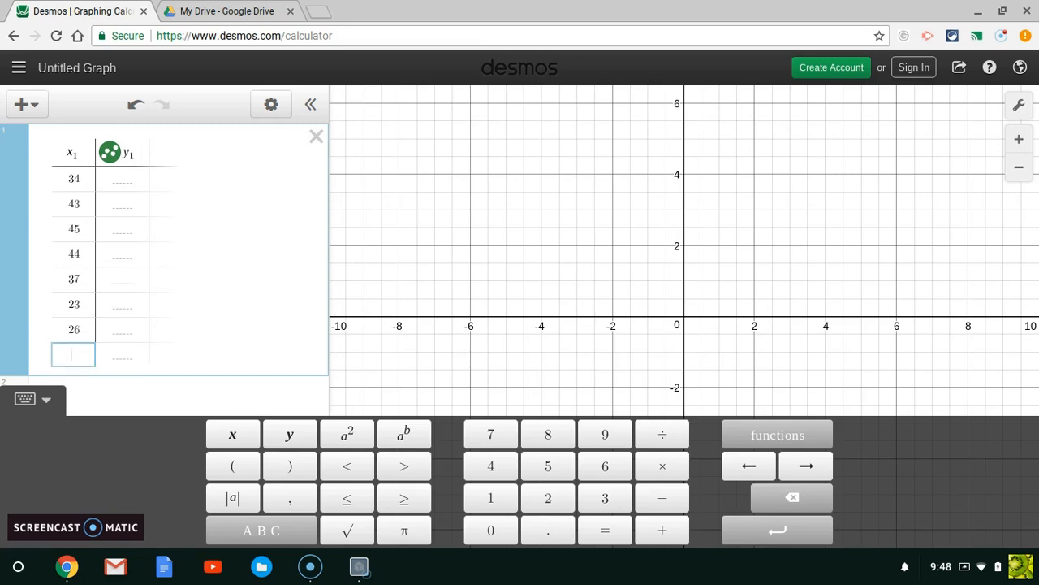
text(35)
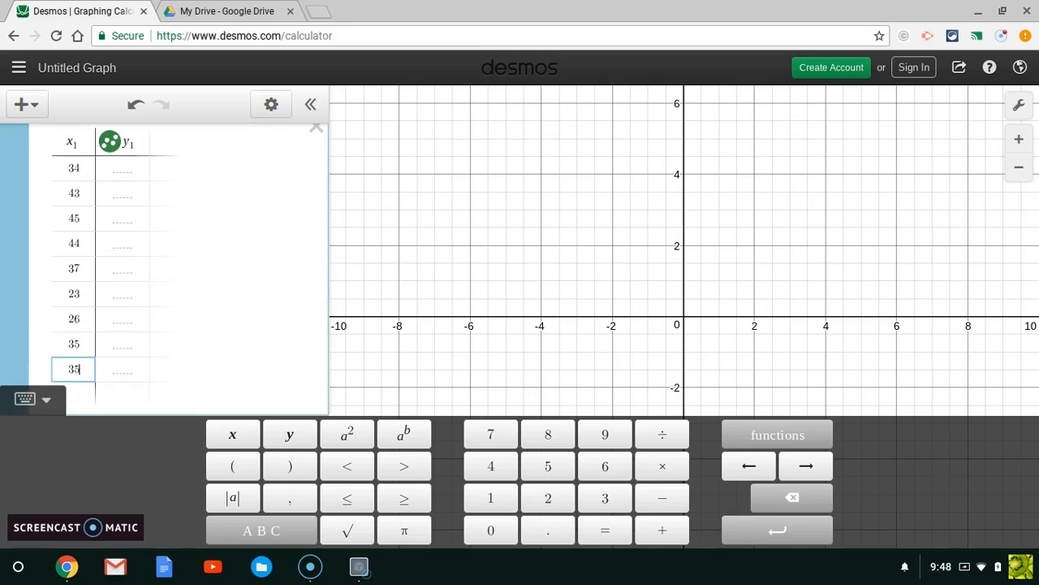
text(46)
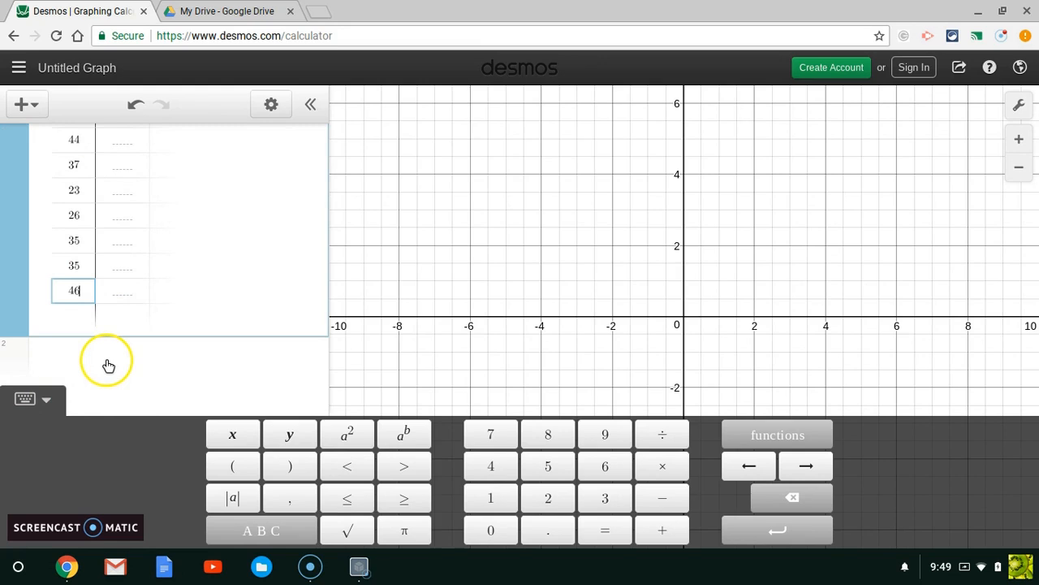
click(108, 365)
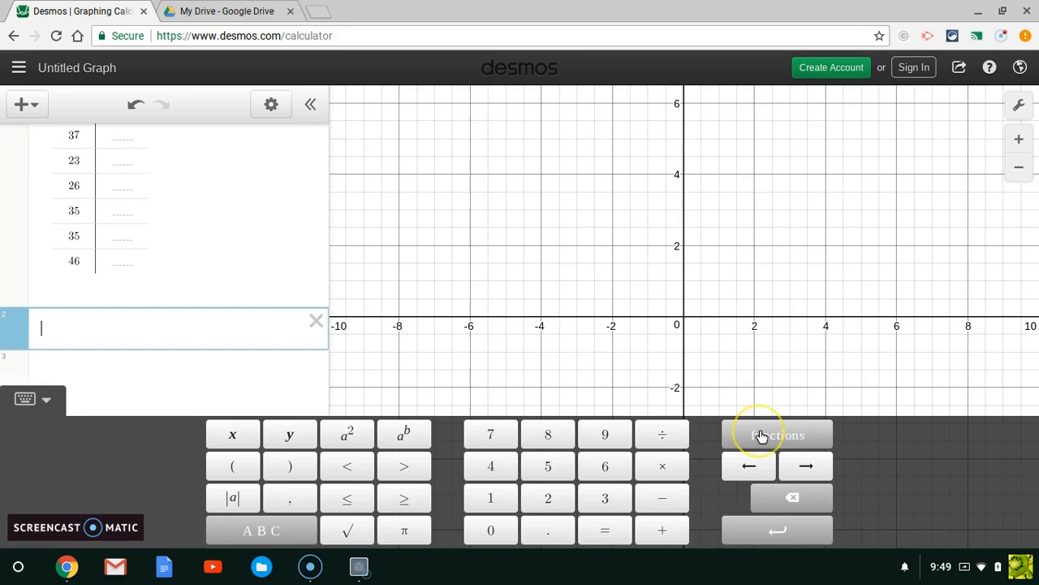
- Enter stdev(x1) from the stats functions, evaluating to 7.91342038705
click(777, 434)
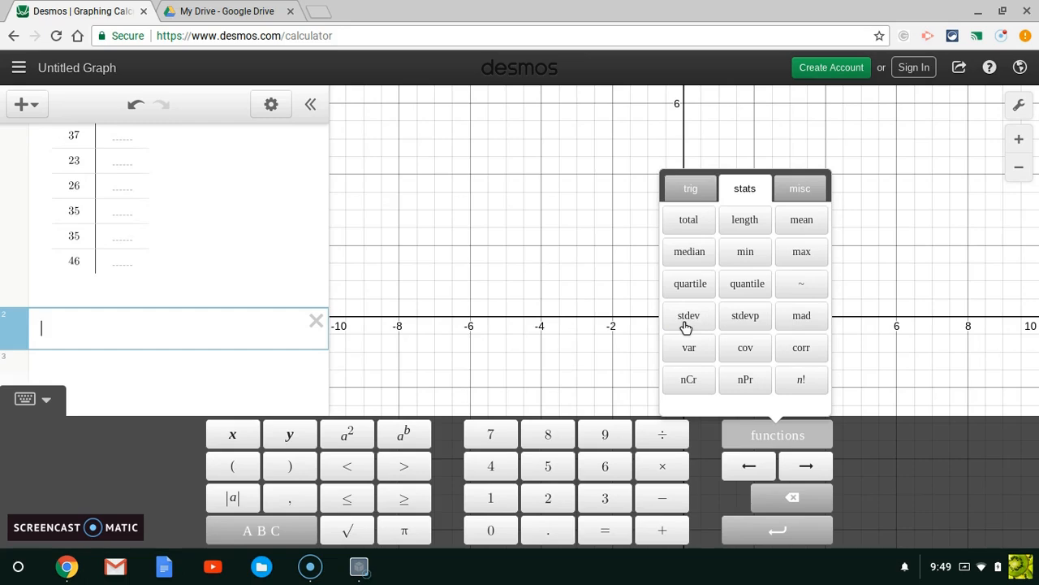
click(688, 315)
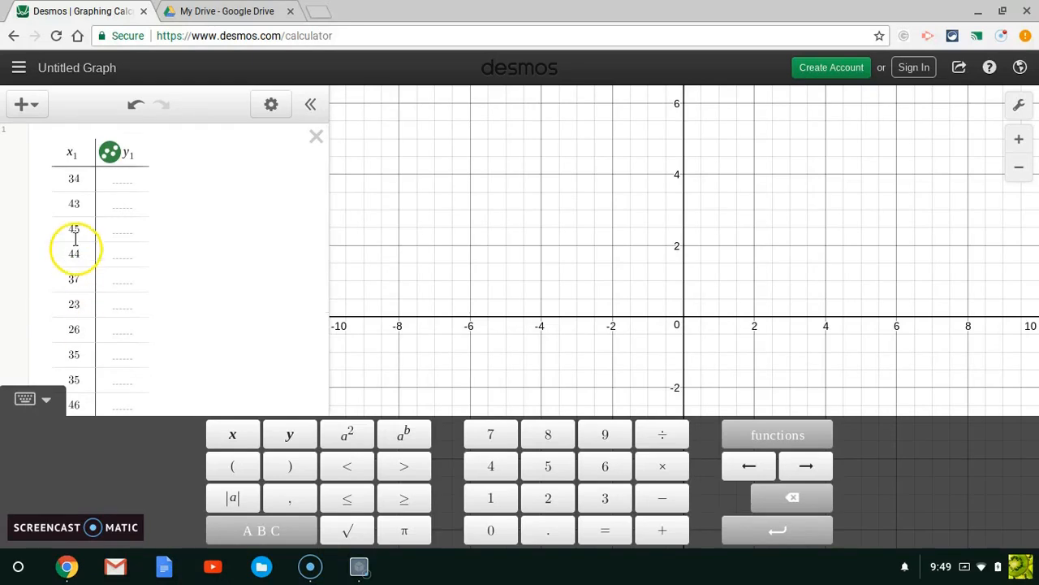
click(71, 153)
text(stdev()
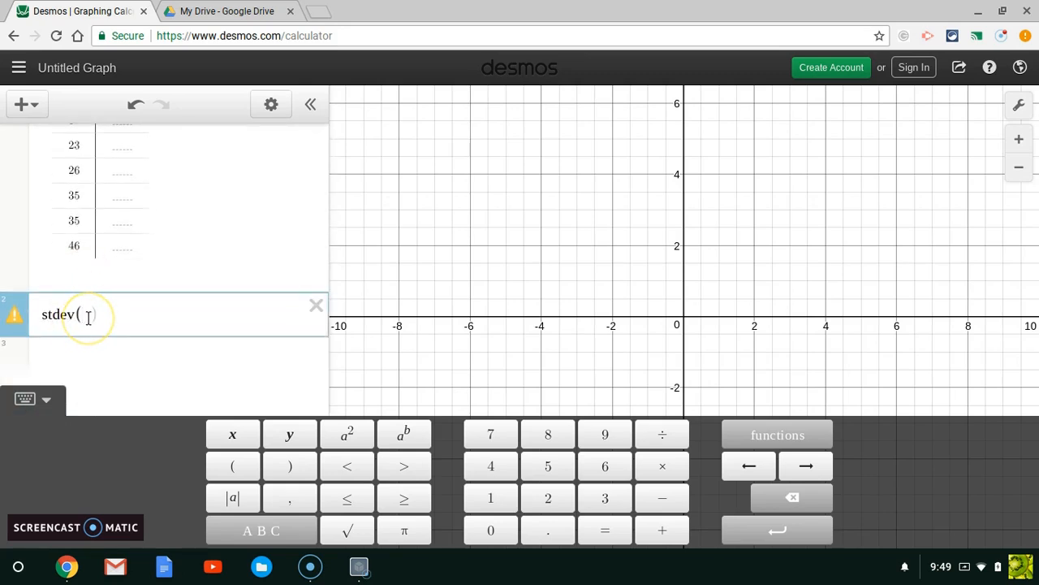
text(x)
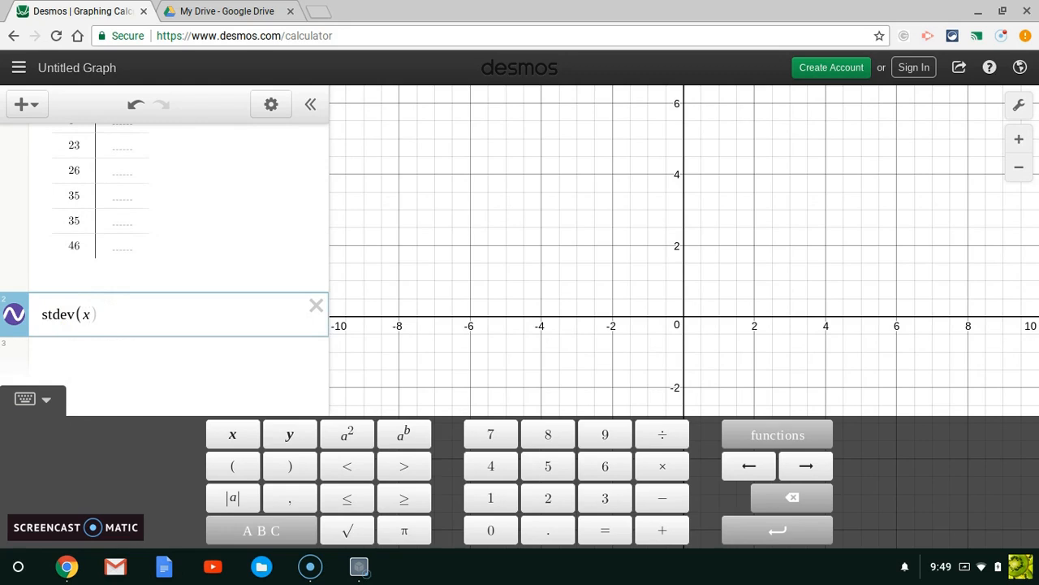
click(89, 314)
text(1)
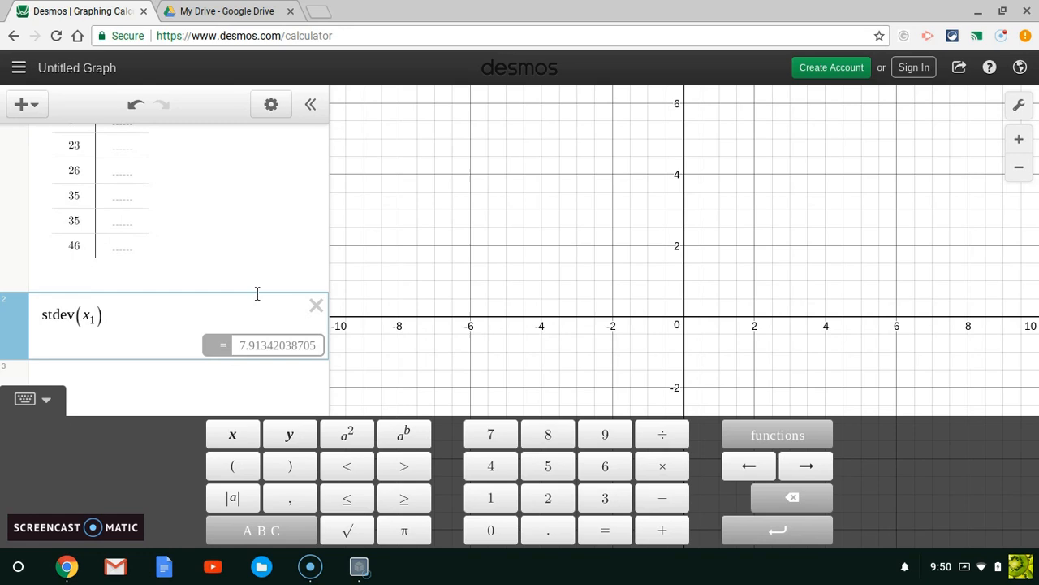
mouse_move(251, 291)
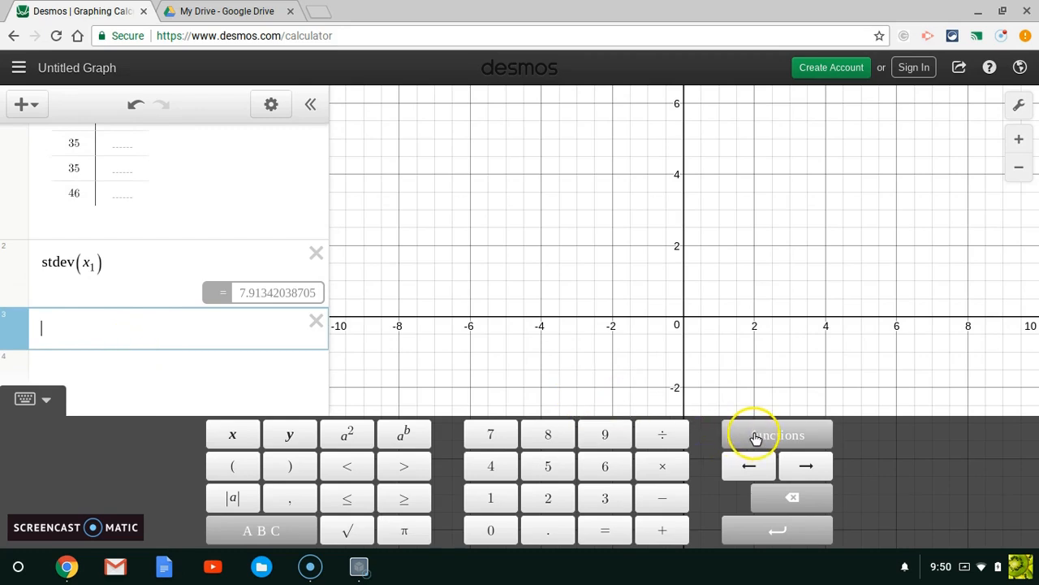
- Enter mean(x1) from the stats functions beneath the stdev row, evaluating to 36.8
click(777, 434)
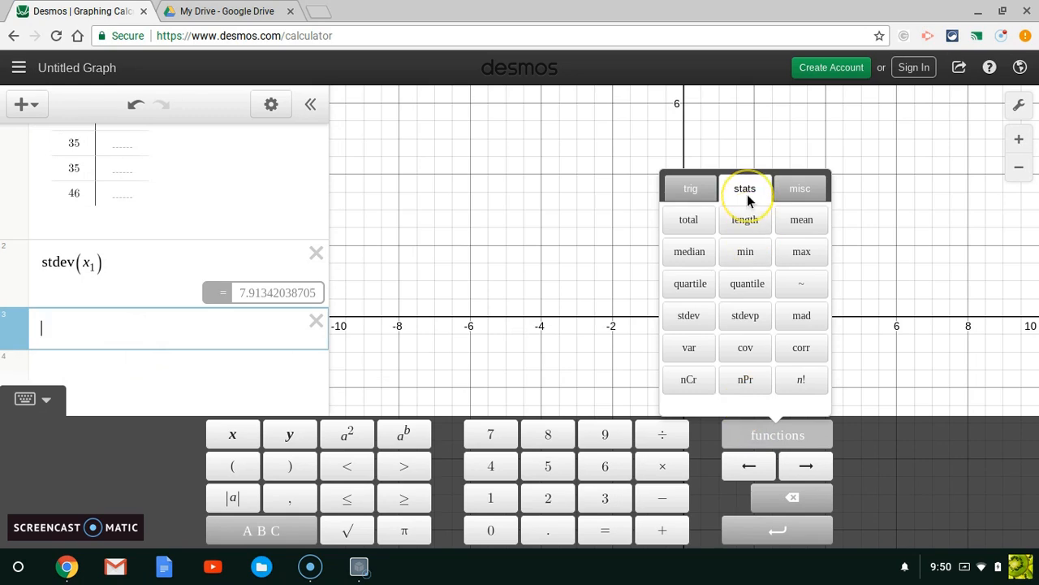
mouse_move(689, 223)
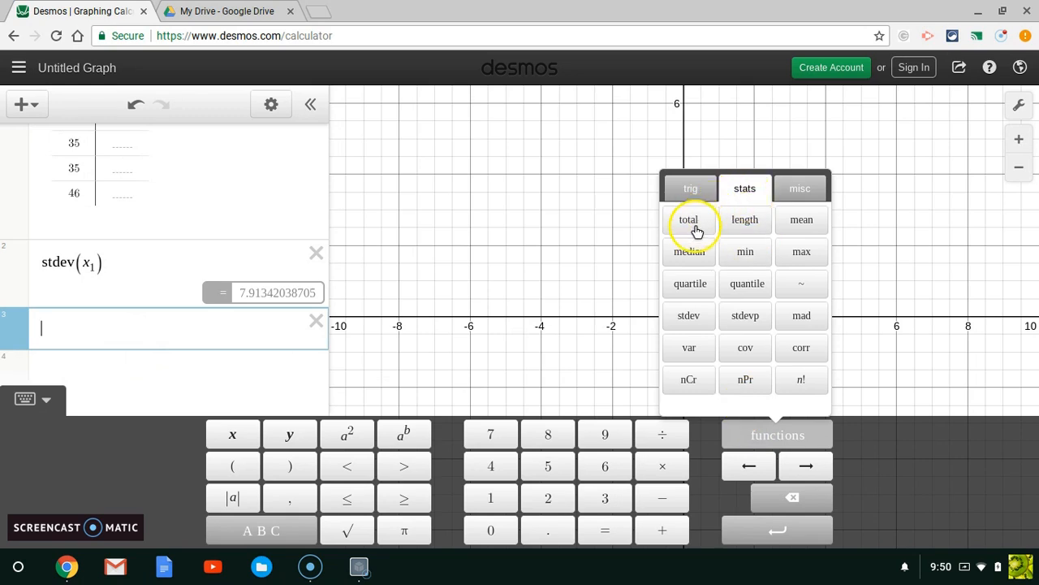
mouse_move(745, 219)
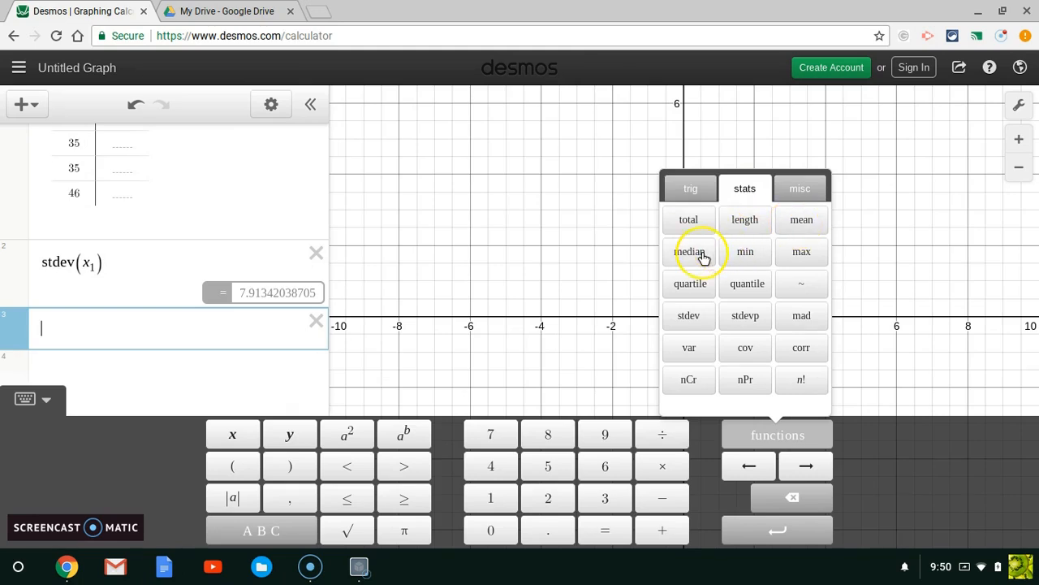
mouse_move(762, 276)
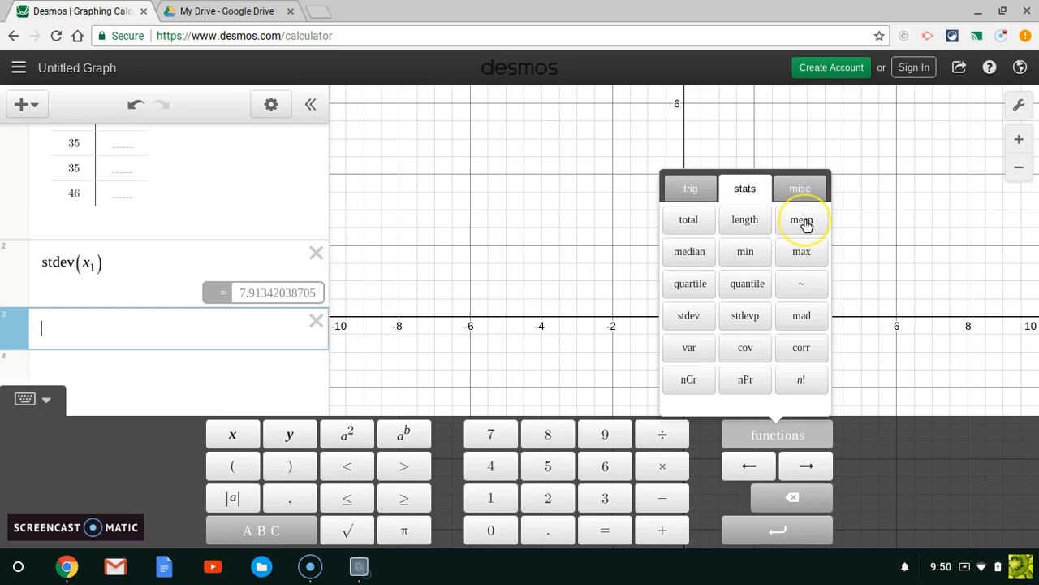
click(802, 219)
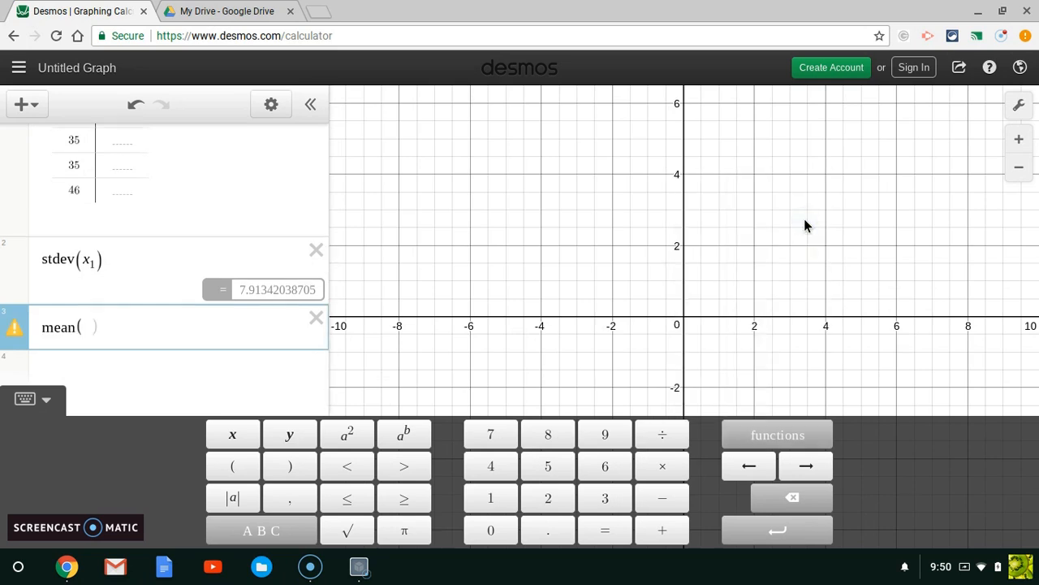
text(x_1)
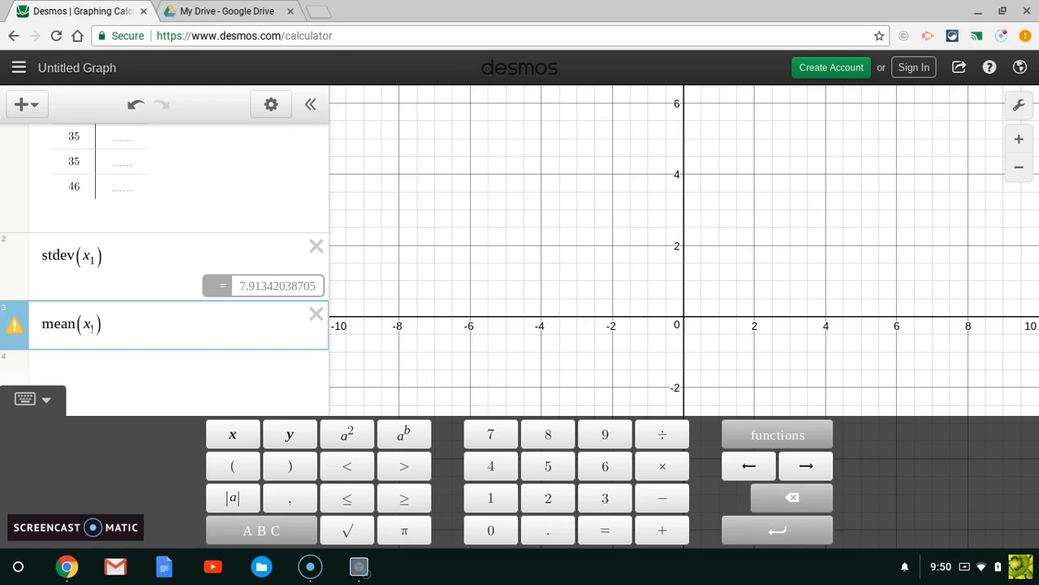
click(94, 324)
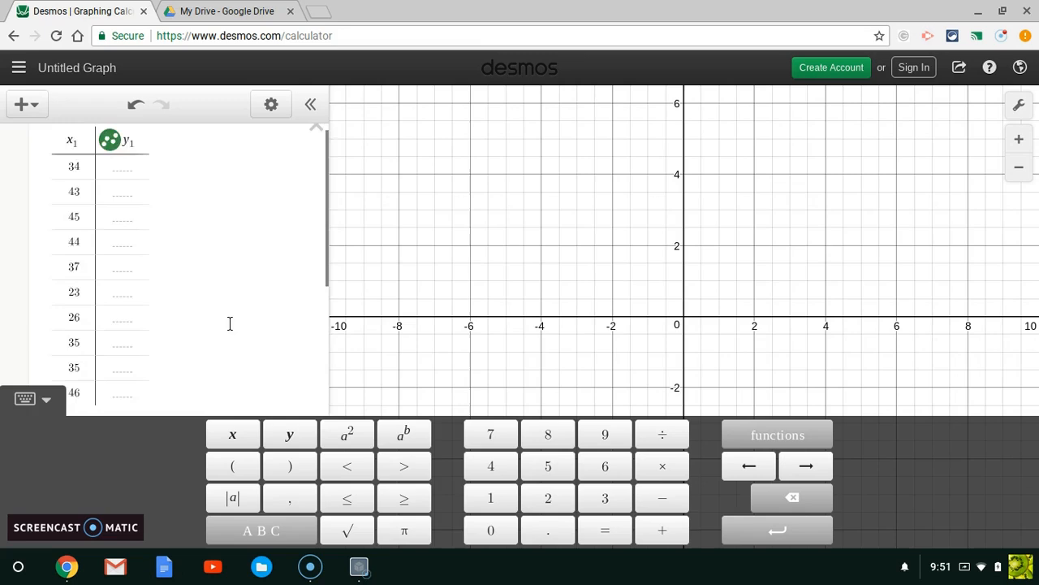
text(mean(x_1))
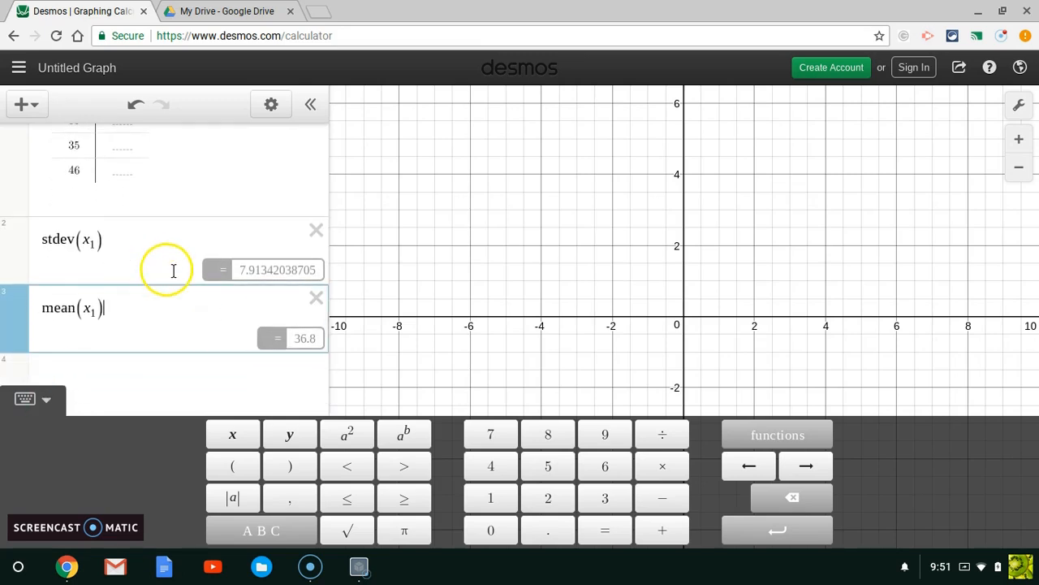